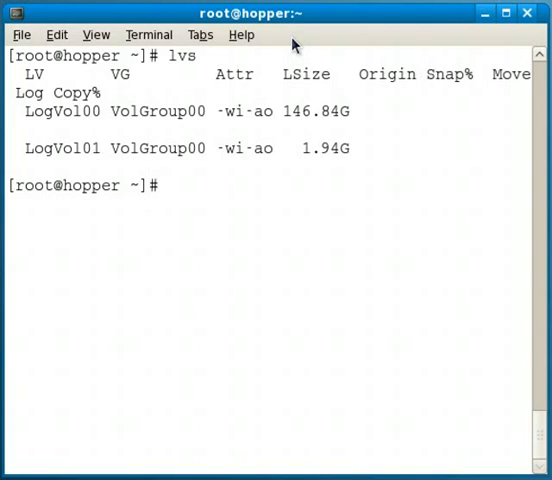
Begin the lvcreate command with --size 32m and --name backup1
{"action": "type", "text": "lv"}
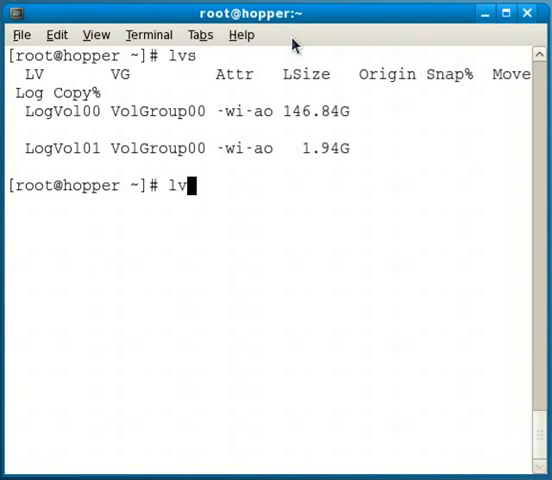
{"action": "type", "text": "create"}
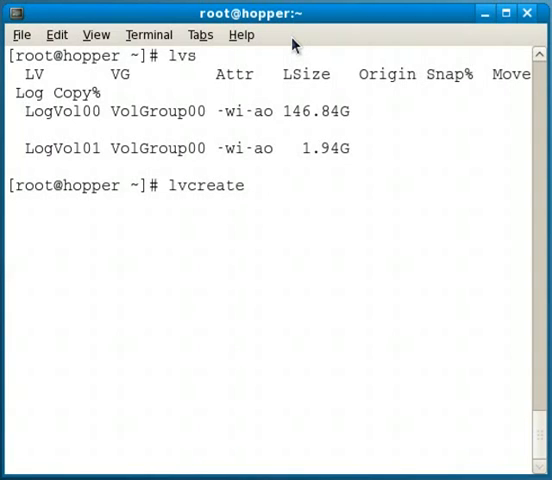
{"action": "type", "text": "--size"}
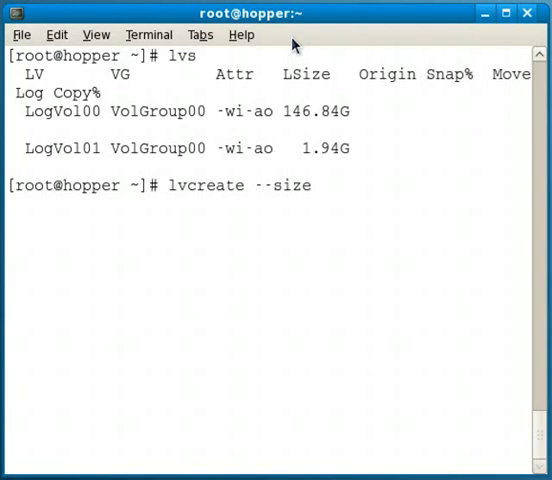
{"action": "type", "text": "32m"}
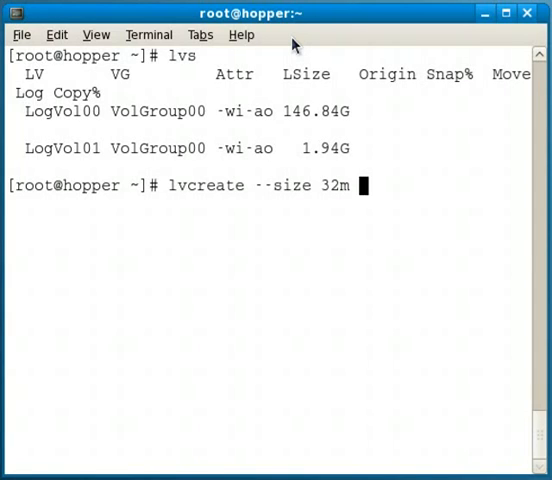
{"action": "type", "text": "--name backu"}
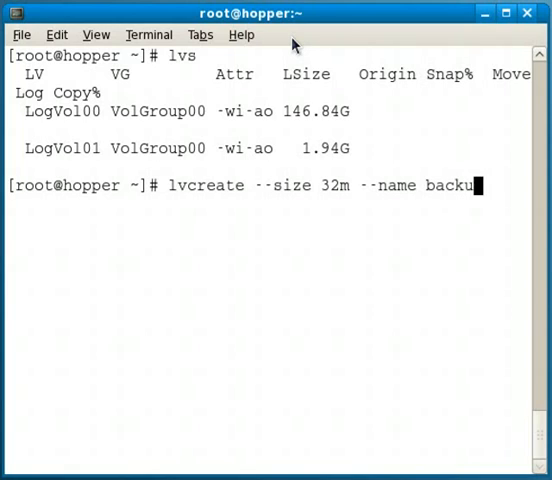
{"action": "type", "text": "1"}
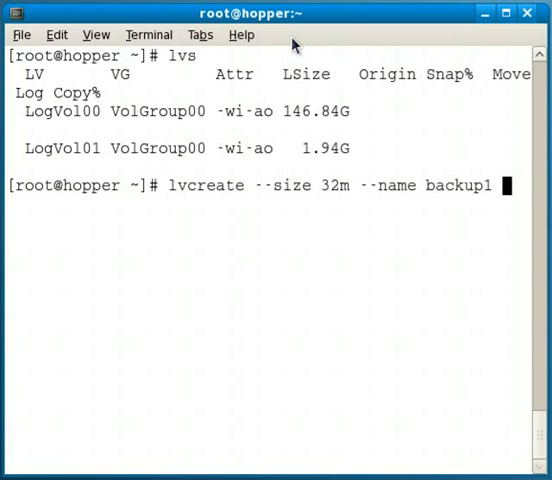
Complete it with the source /dev/VolGroup00/LogVol00 and the --snapshot flag, not yet run
{"action": "type", "text": "/dev/V"}
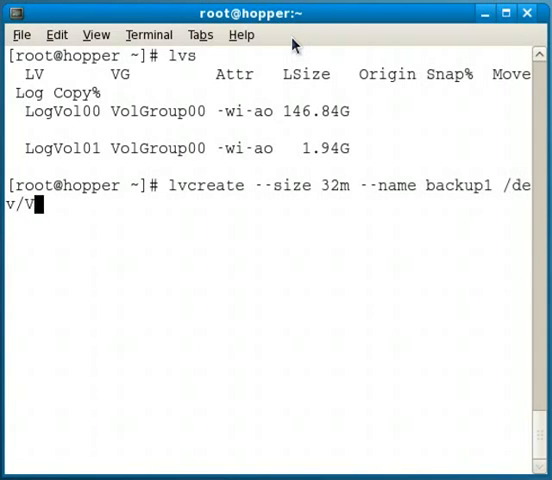
{"action": "type", "text": "olGroup00"}
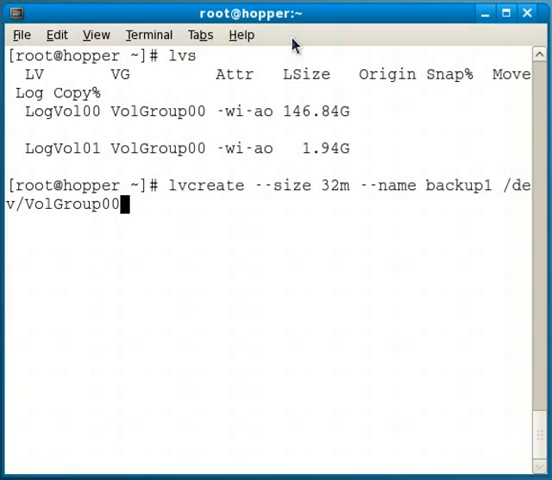
{"action": "type", "text": "/"}
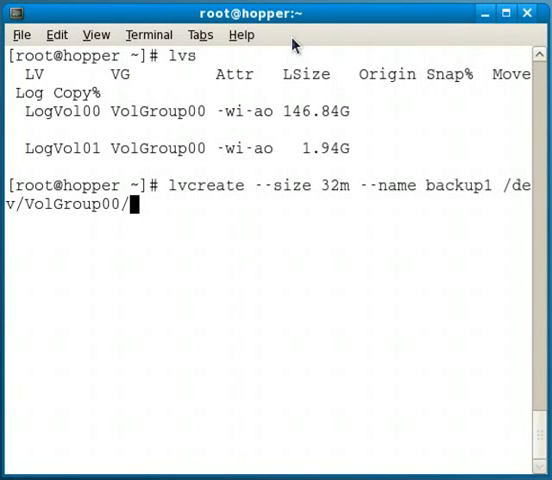
{"action": "type", "text": "L"}
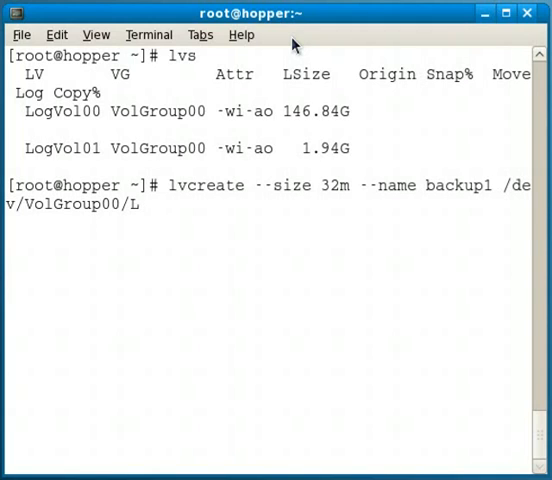
{"action": "type", "text": "ogVol00"}
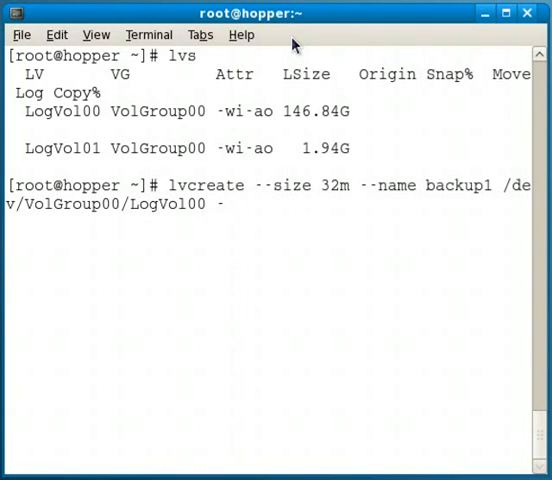
{"action": "type", "text": "-sna"}
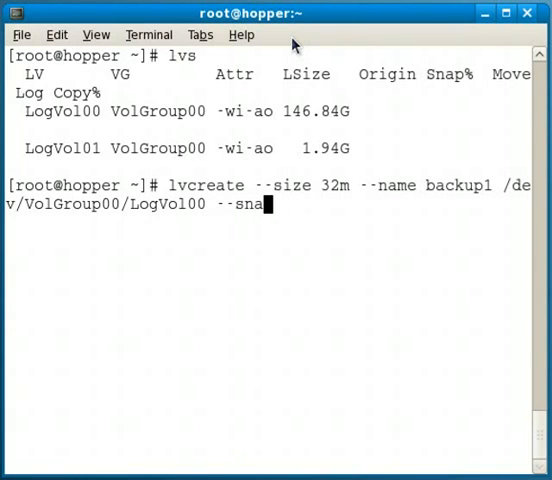
{"action": "type", "text": "shot"}
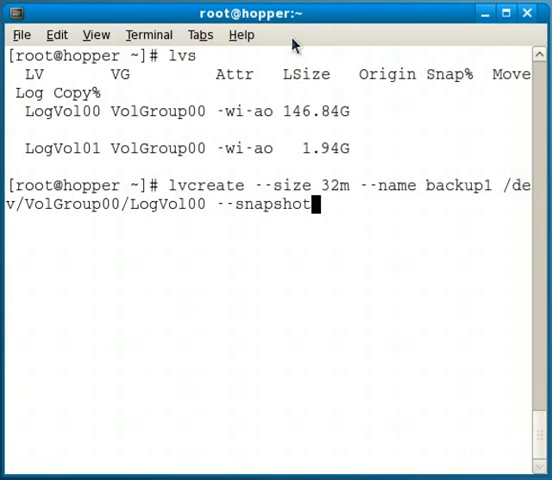
{"action": "key", "text": "Return"}
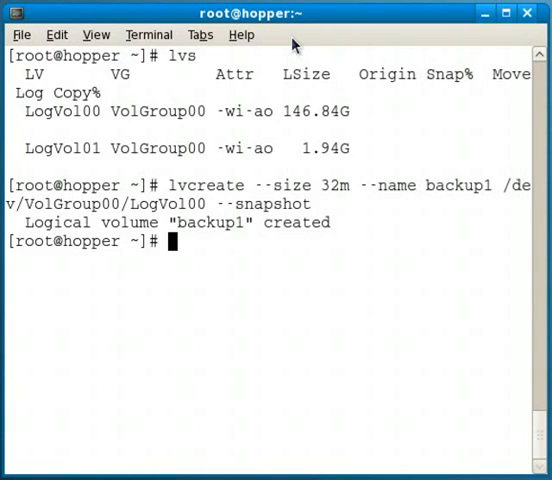
Create the /snapshot directory with mkdir
{"action": "type", "text": "mkdir"}
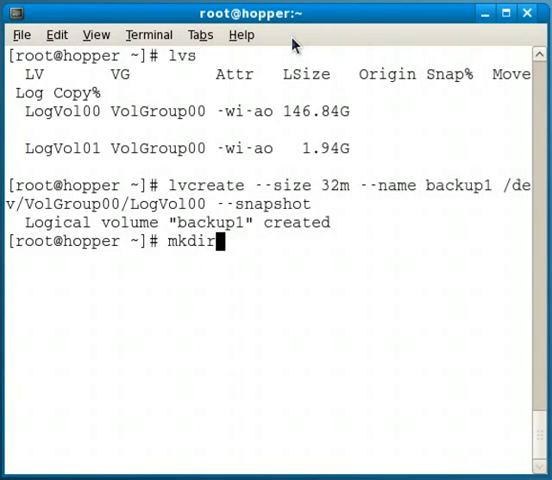
{"action": "type", "text": "/"}
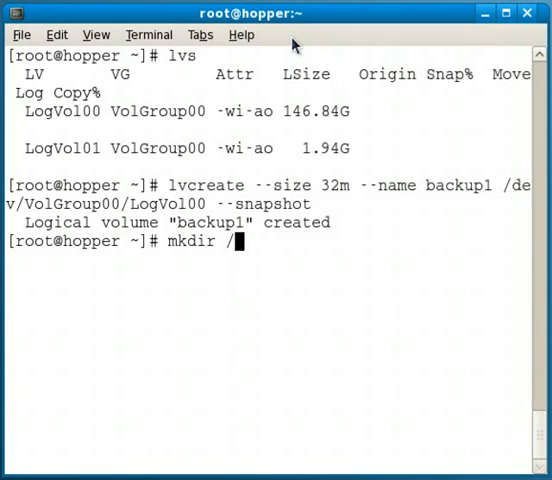
{"action": "type", "text": "snapshot"}
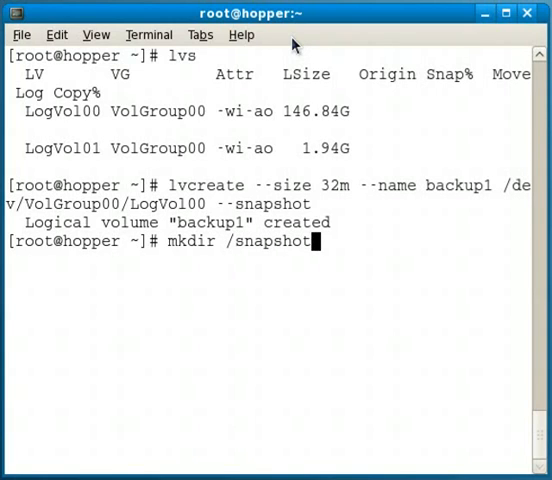
{"action": "key", "text": "Return"}
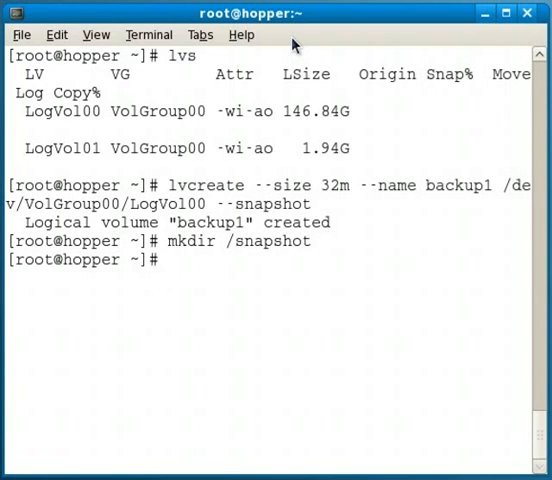
Start the mount command for the /dev/VolGroup00 backup1 volume
{"action": "type", "text": "mount"}
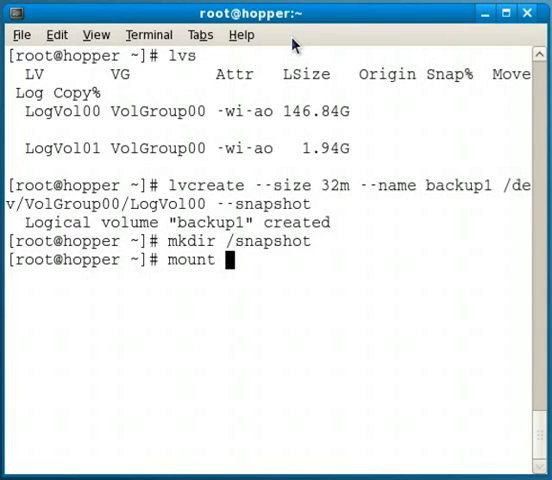
{"action": "type", "text": "/dev/"}
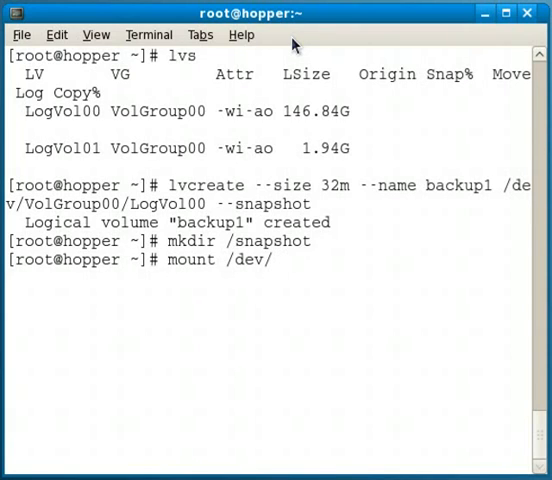
{"action": "type", "text": "VolGroup"}
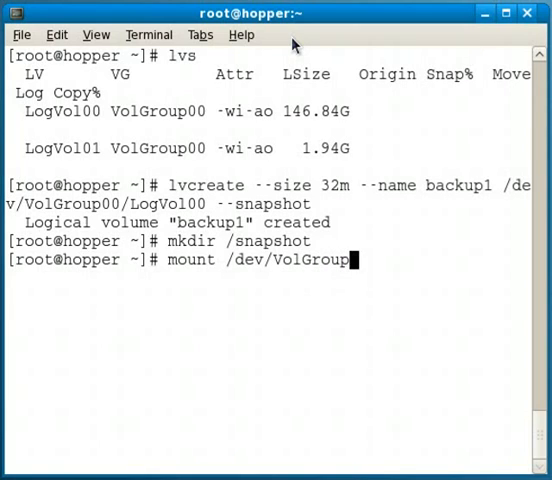
Mount /dev/VolGroup00/backup1 on /snapshot/ and check its disk usage with df -h
{"action": "type", "text": "0"}
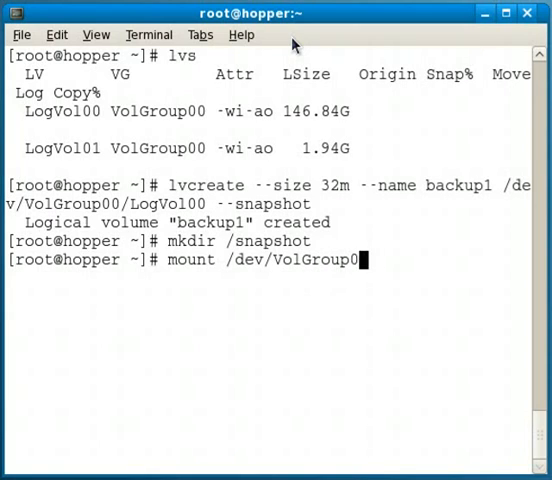
{"action": "type", "text": "0/backup1"}
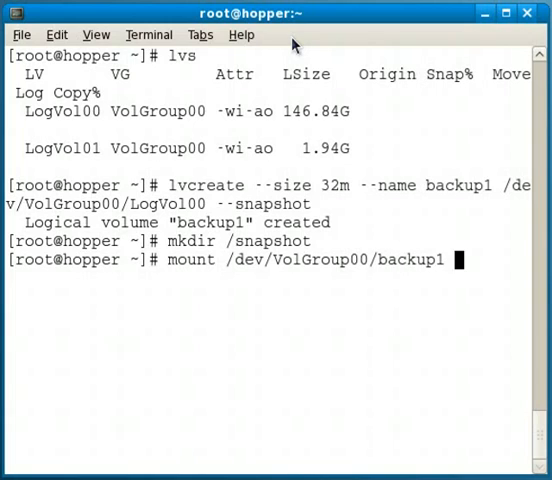
{"action": "type", "text": "/snapshot/"}
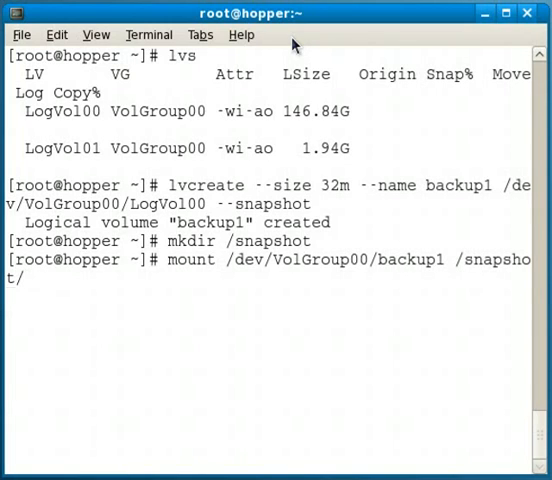
{"action": "type", "text": "df"}
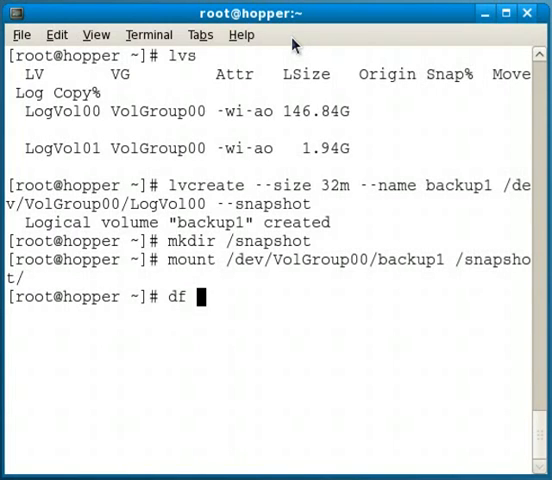
{"action": "type", "text": "-h"}
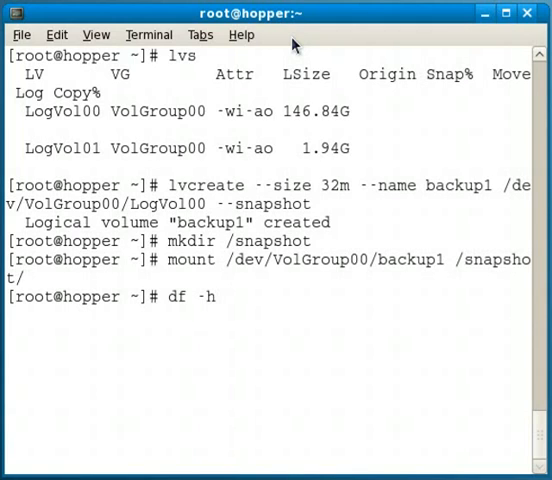
{"action": "type", "text": "/s"}
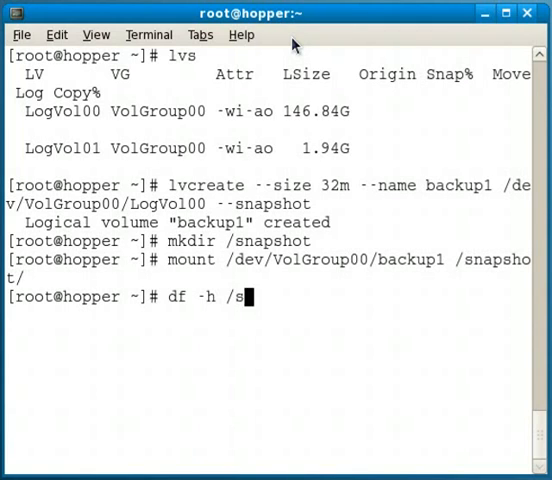
{"action": "key", "text": "Return"}
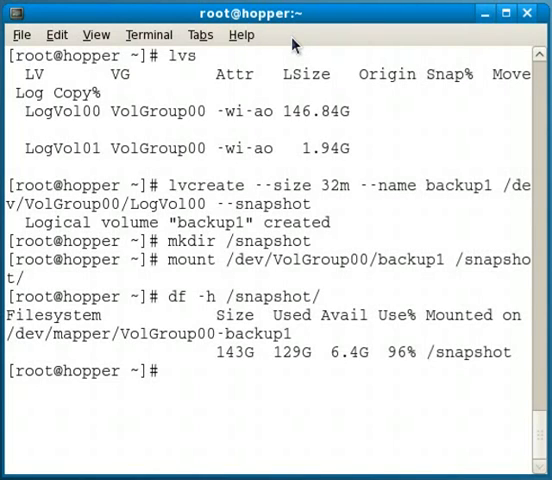
Rerun lvs to see backup1's usage rise to 16.50%, then begin a cd command
{"action": "type", "text": "l"}
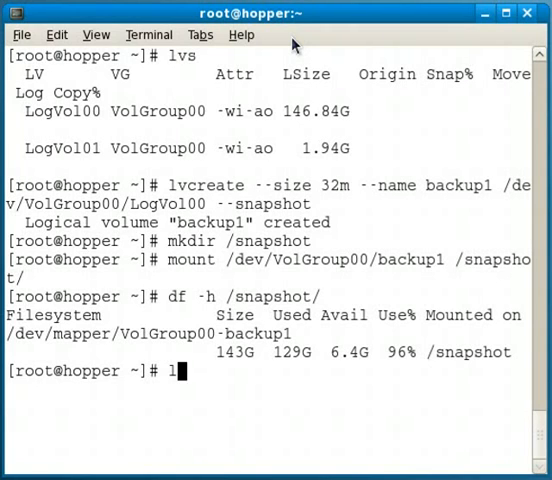
{"action": "key", "text": "Return"}
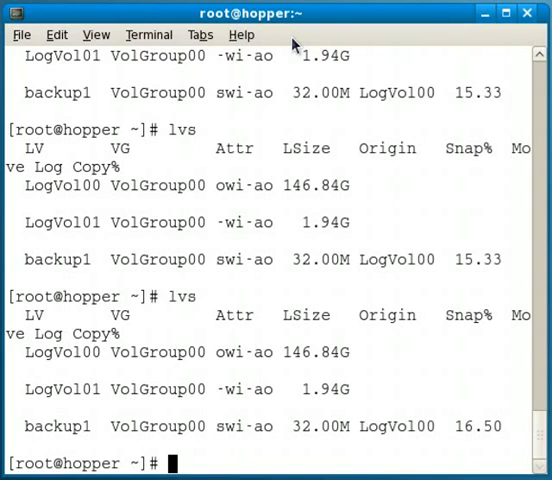
{"action": "type", "text": "cd"}
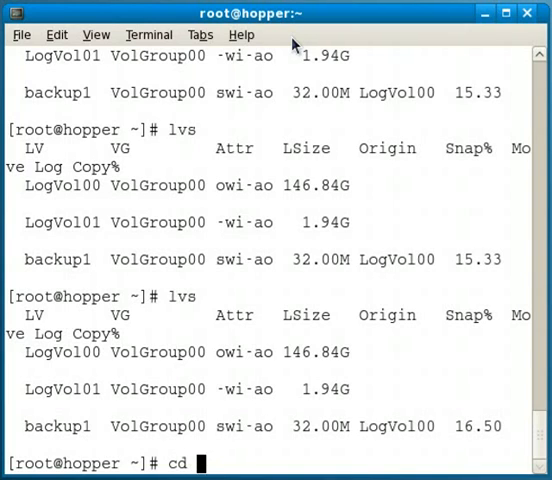
Move into ~/snapshot_demo and open textfile.txt in vi
{"action": "type", "text": "~/"}
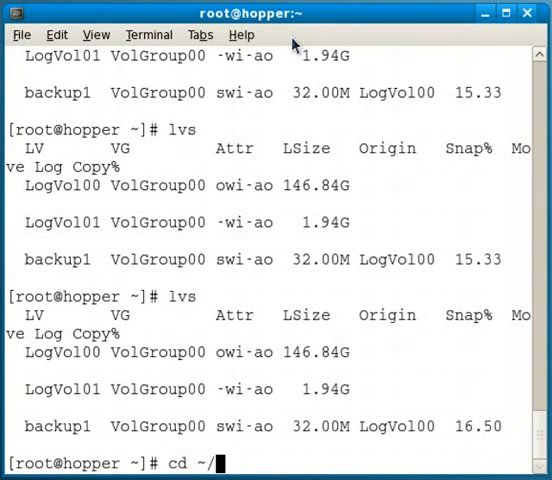
{"action": "key", "text": "Return"}
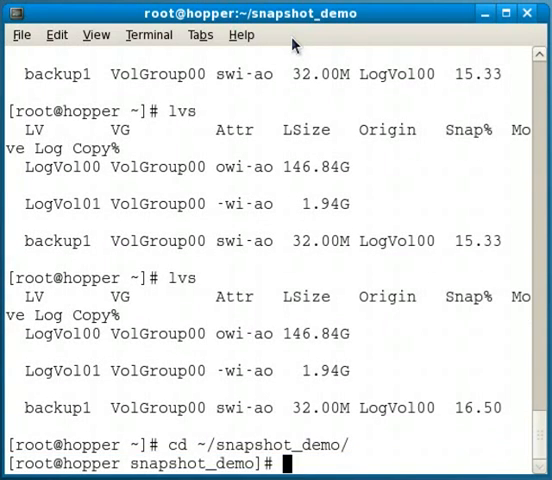
{"action": "type", "text": "echo \""}
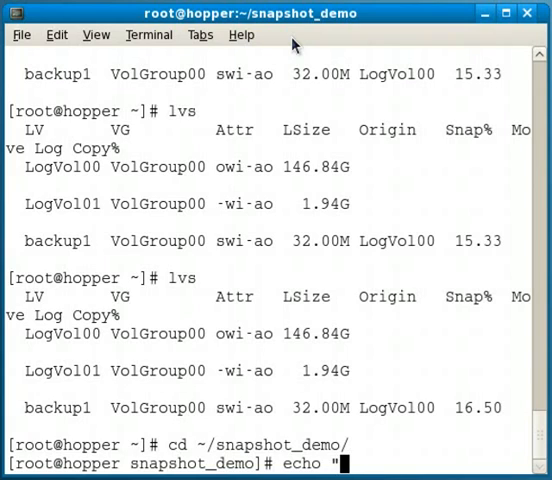
{"action": "type", "text": "O"}
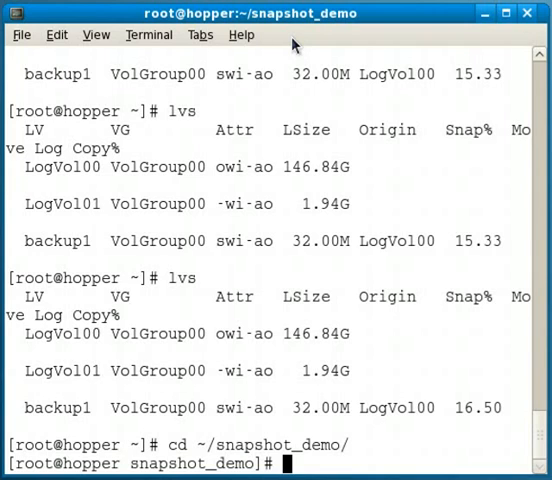
{"action": "type", "text": "vi textfile.txt"}
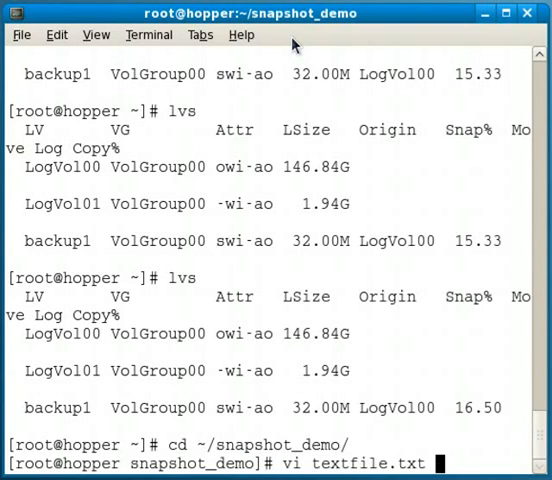
{"action": "key", "text": "Return"}
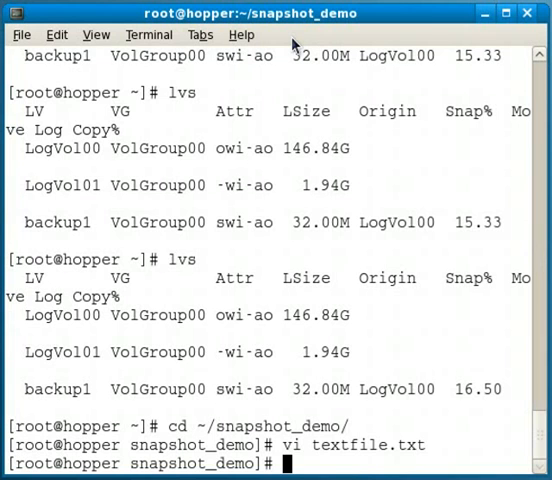
Diff ~/snapshot_demo/textfile.txt against /snapshot/root/snapshot_demo/textfile.txt, finding them identical
{"action": "type", "text": "dif"}
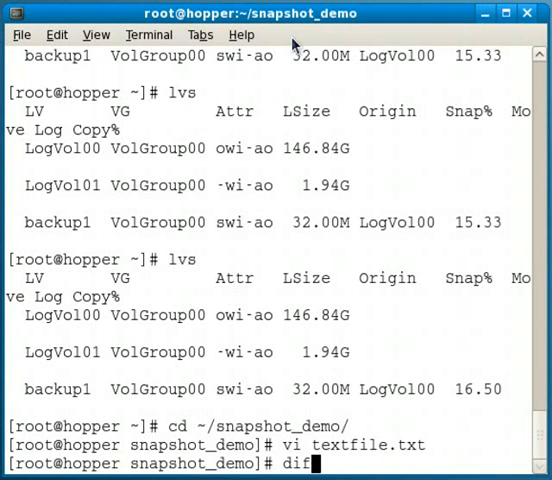
{"action": "type", "text": "te"}
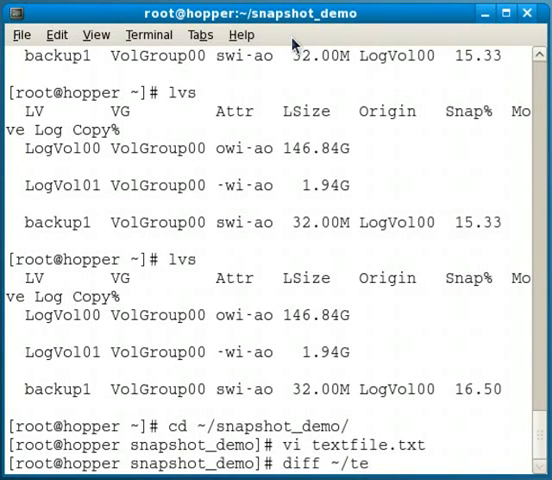
{"action": "type", "text": "x"}
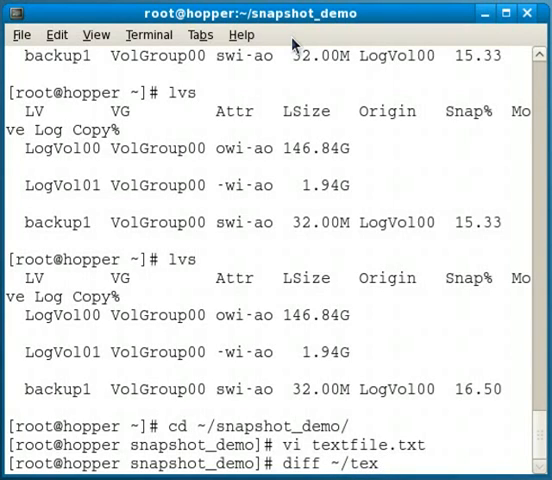
{"action": "type", "text": "snapshot_demo/t"}
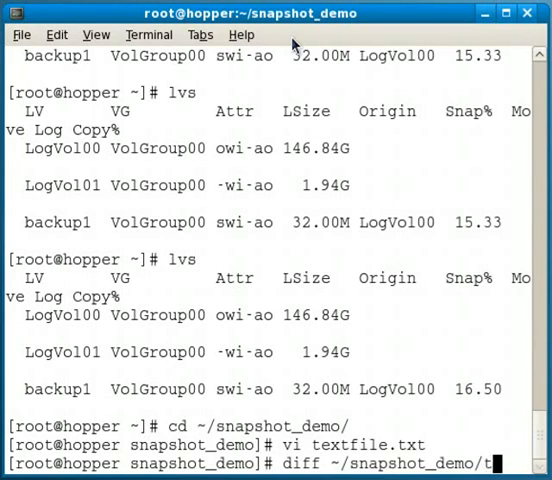
{"action": "type", "text": "extfile.txt /snapshot/"}
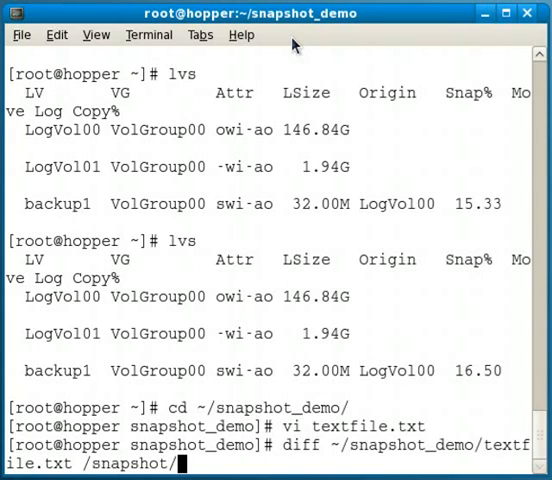
{"action": "type", "text": "root/t"}
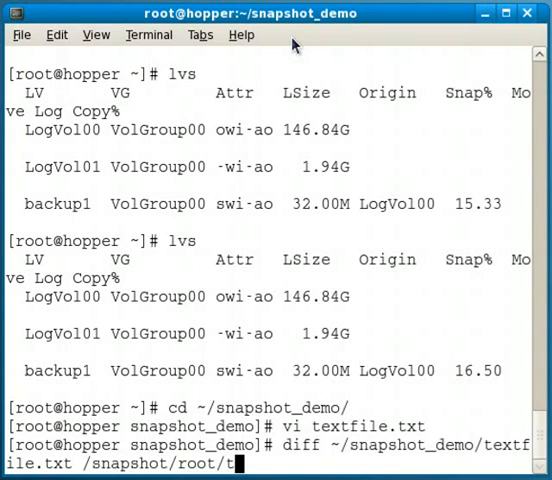
{"action": "type", "text": "napshot_demo/textfile.txt"}
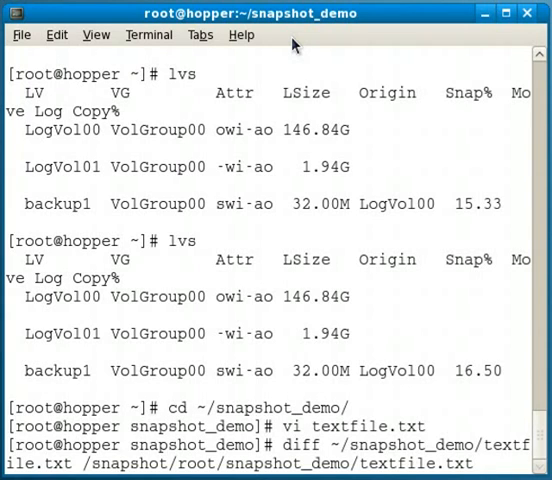
{"action": "key", "text": "Return"}
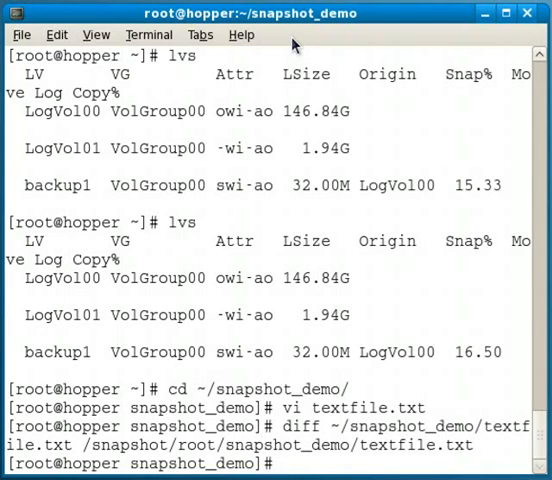
Reopen ~/snapshot_demo/textfile.txt in vi and insert NEW so it reads NEW NEW data
{"action": "type", "text": "vi ~/snapshot_demo/textfile.txt"}
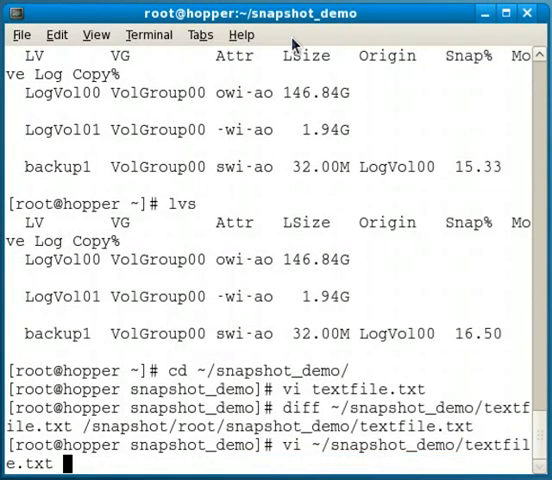
{"action": "key", "text": "Return"}
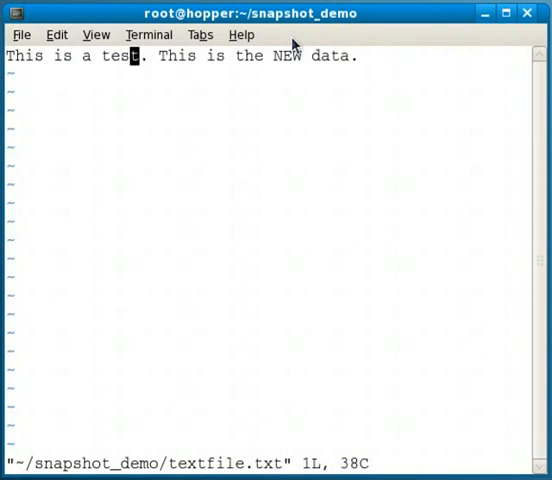
{"action": "key", "text": "i"}
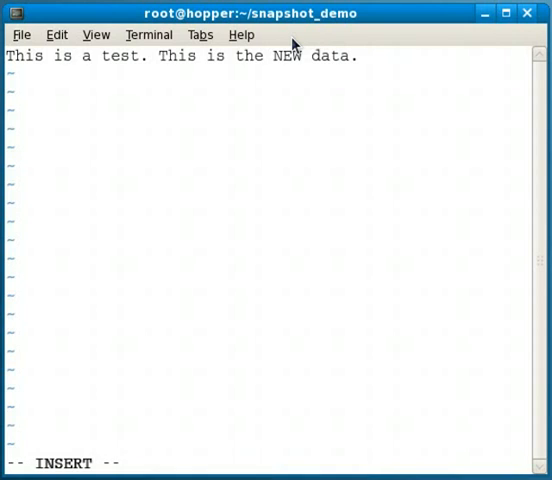
{"action": "type", "text": "NEW"}
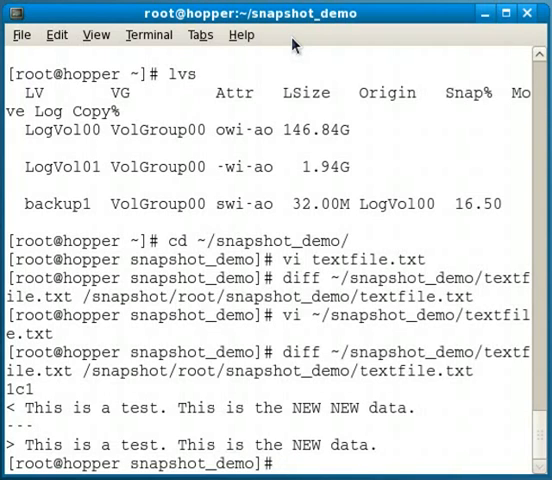
Leave the directory and unmount /snapshot/
{"action": "type", "text": "cd"}
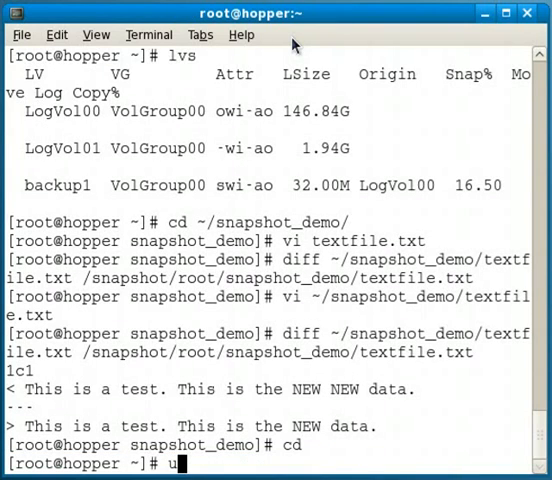
{"action": "type", "text": "mount /snapshot/"}
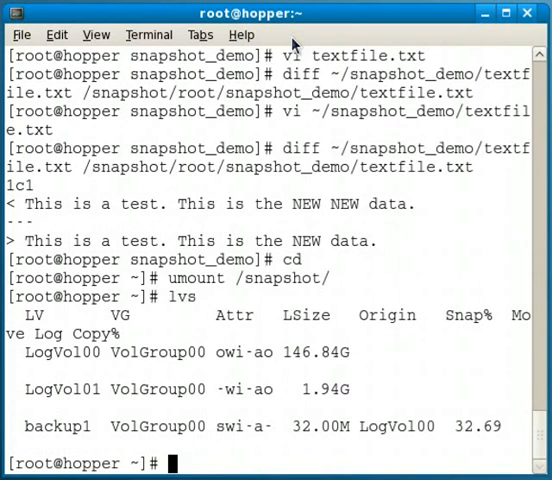
Remove /dev/VolGroup00/backup1 with lvremove and confirm with y
{"action": "type", "text": "lv"}
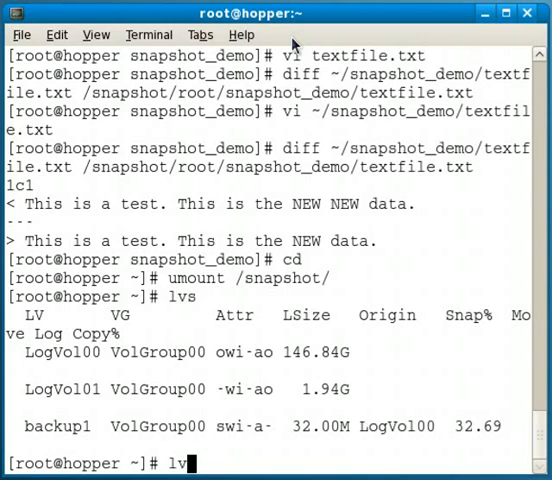
{"action": "type", "text": "remove"}
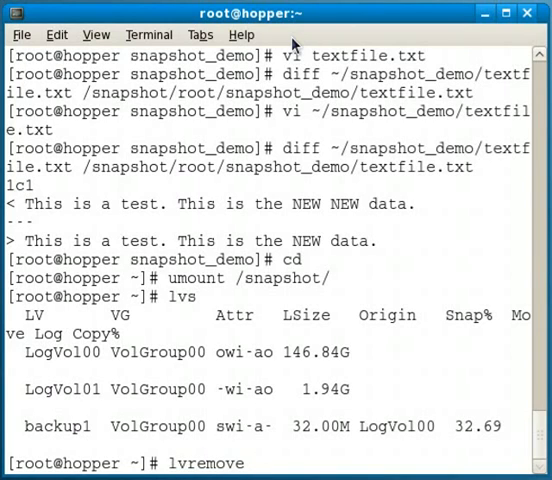
{"action": "type", "text": "/dev/"}
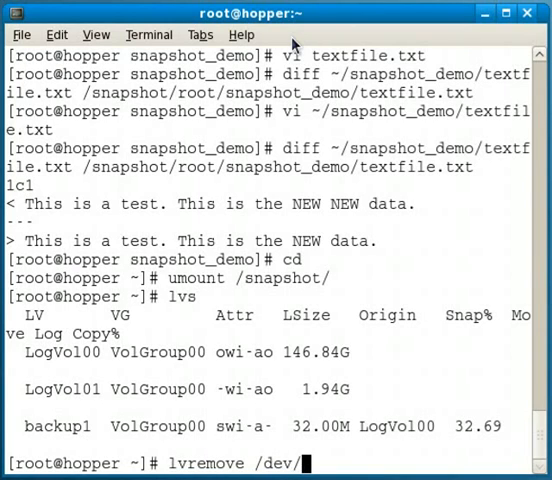
{"action": "type", "text": "Vo"}
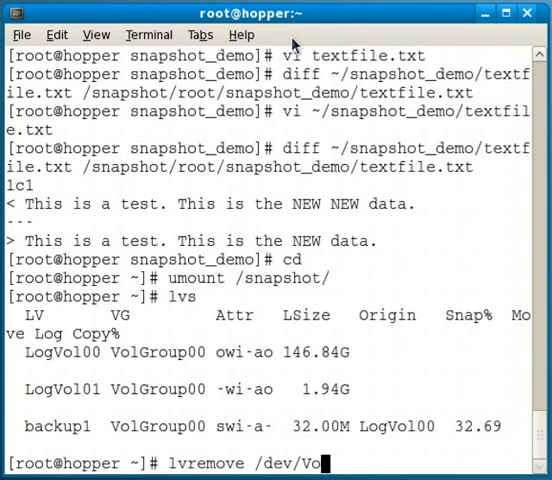
{"action": "type", "text": "Group00/"}
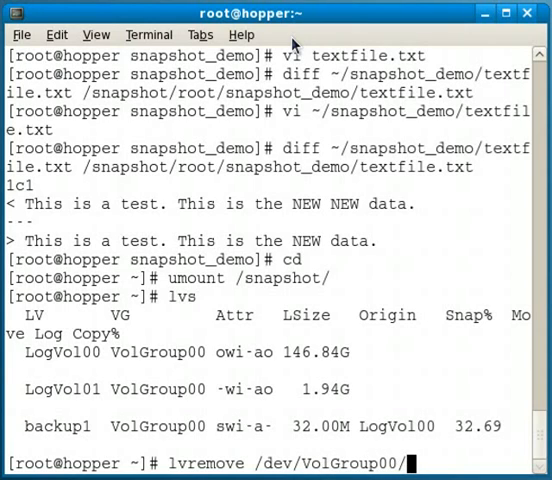
{"action": "type", "text": "backup1"}
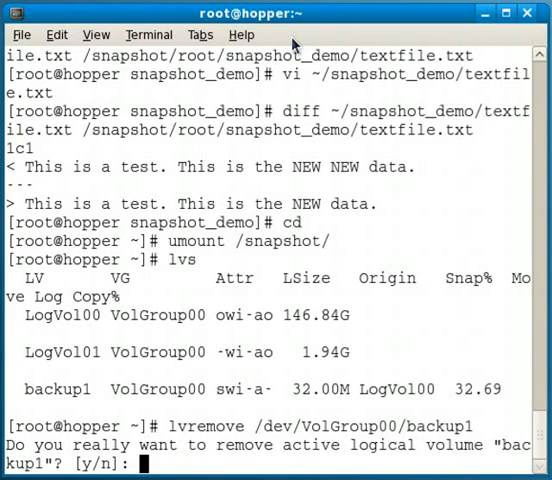
{"action": "type", "text": "y"}
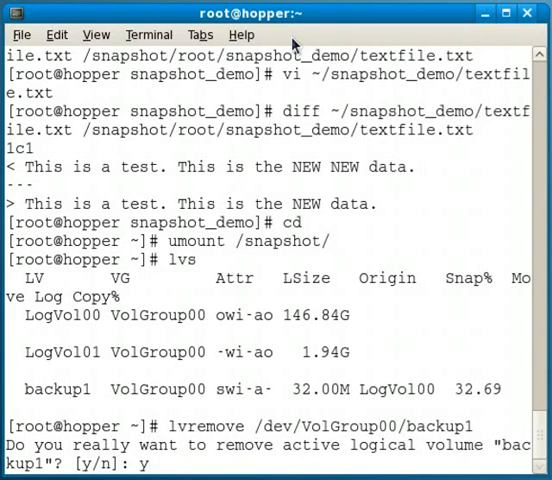